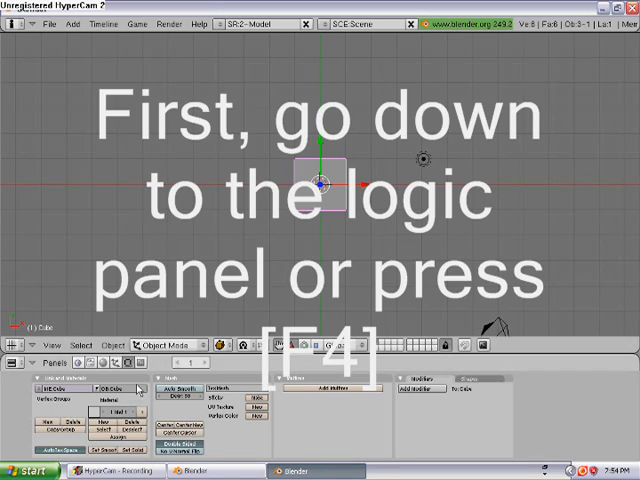
- Show the Logic buttons panel for the default cube
left_click(116, 362)
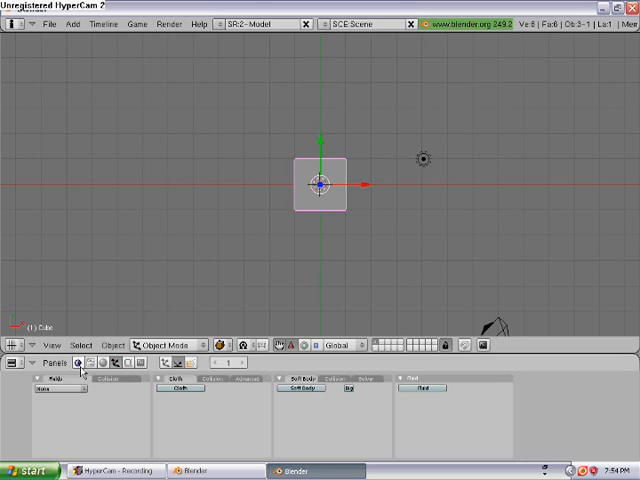
- Make the cube a dynamic actor with one sensor, controller and actuator, then add a Plane mesh
left_click(78, 362)
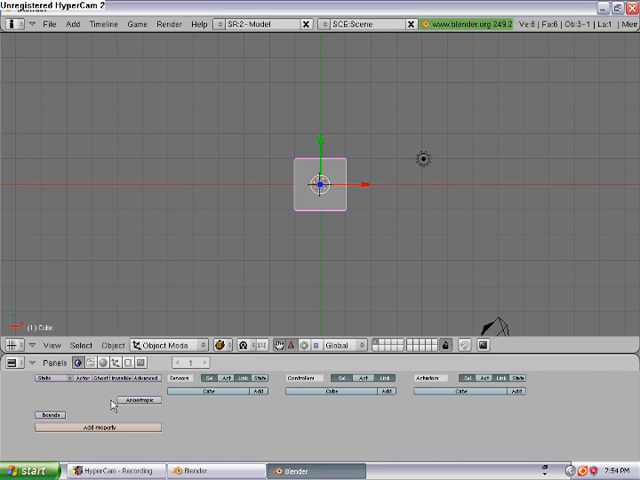
left_click(50, 380)
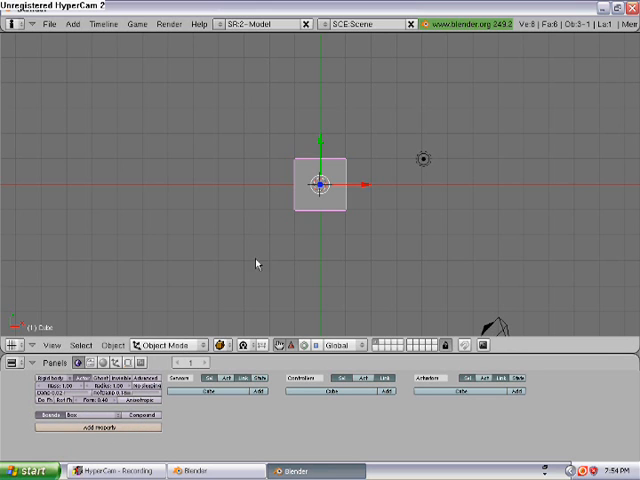
key("space")
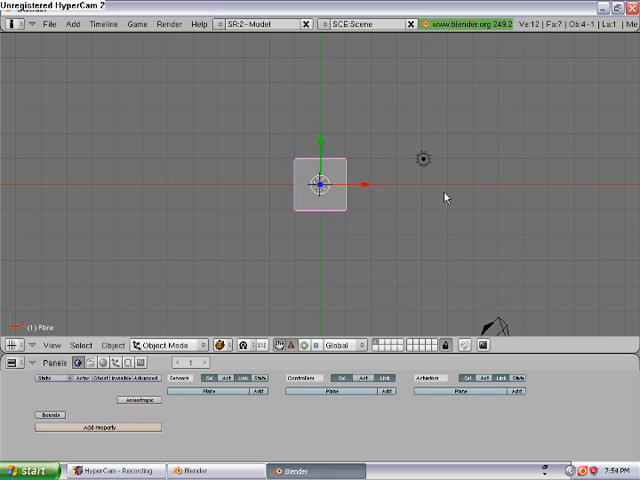
mouse_move(332, 192)
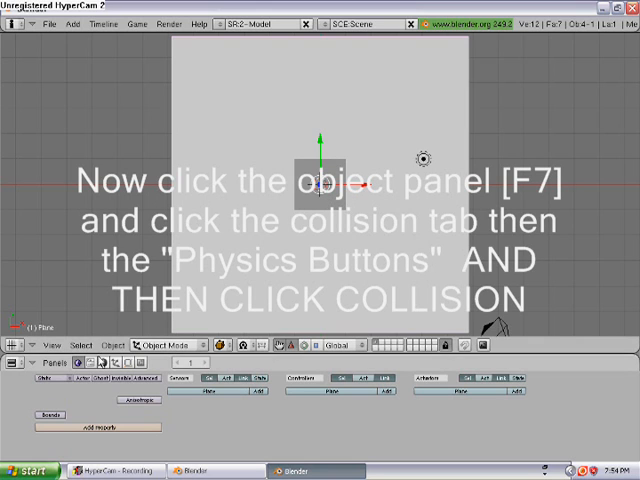
- Enable Collision in the plane's physics settings so the cube can land on it
left_click(116, 362)
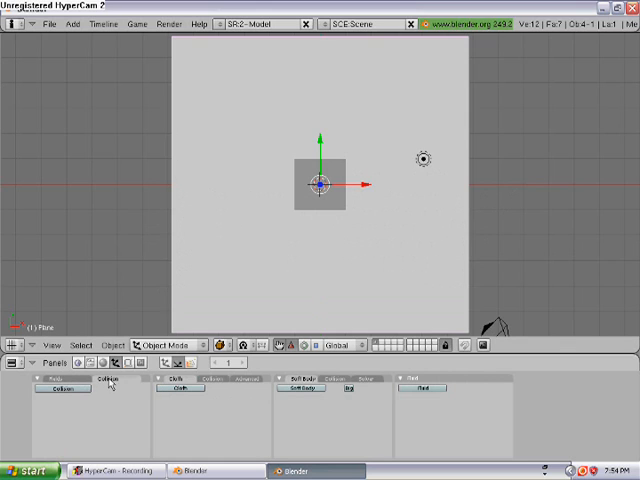
left_click(60, 388)
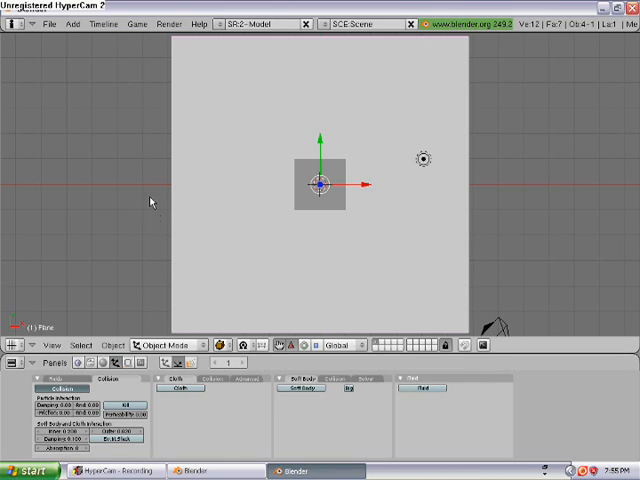
mouse_move(308, 198)
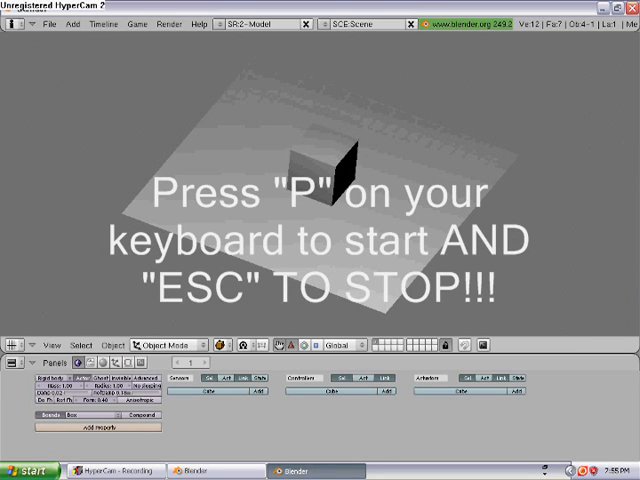
- Rotate the cube to an angle and run the game engine with P to watch it fall
key("p")
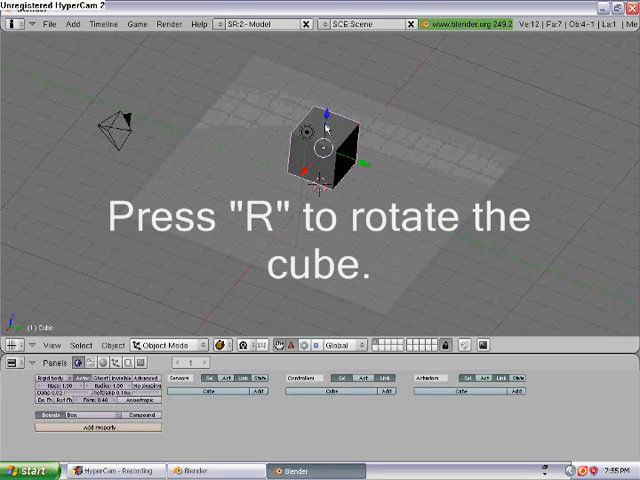
key("r")
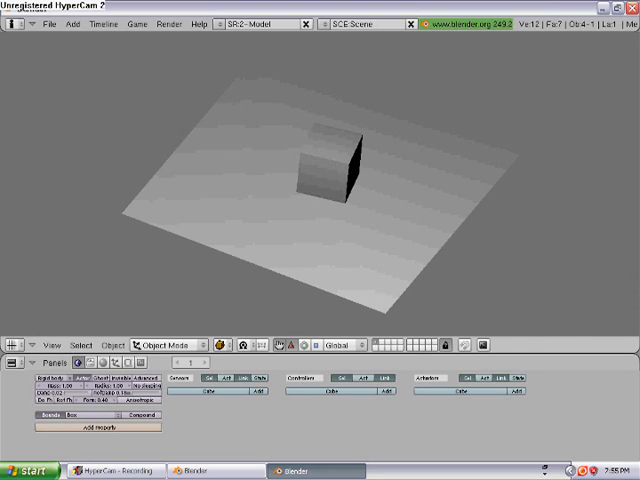
mouse_move(320, 128)
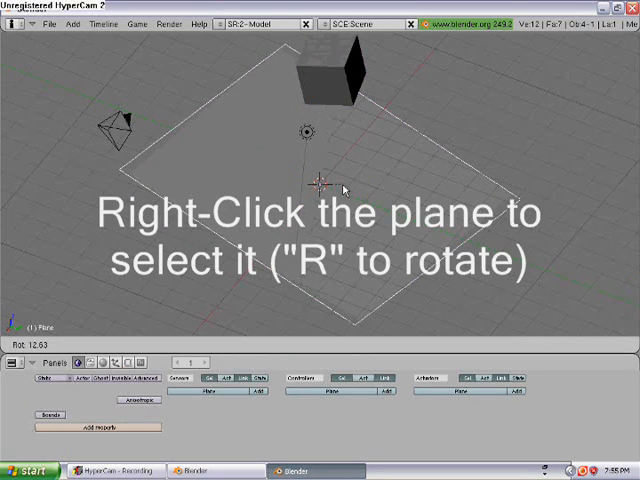
- Rotate the selected plane, then duplicate the cube with Shift+D keeping its game logic
right_click(330, 184)
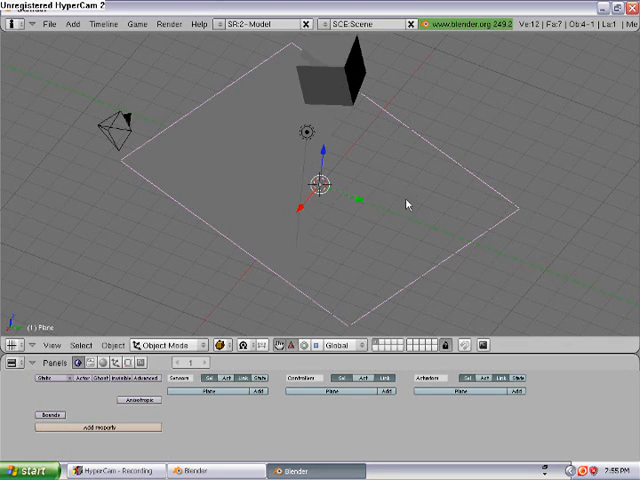
mouse_move(288, 212)
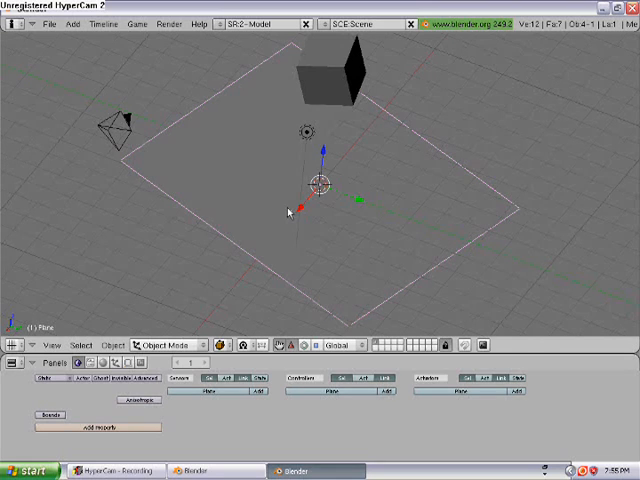
mouse_move(178, 182)
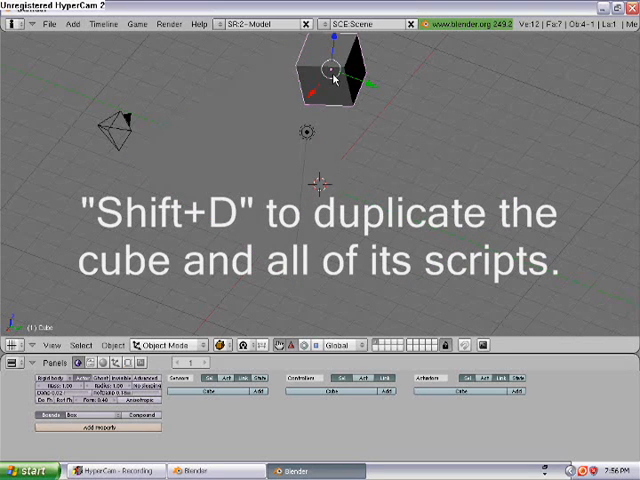
key("shift+d")
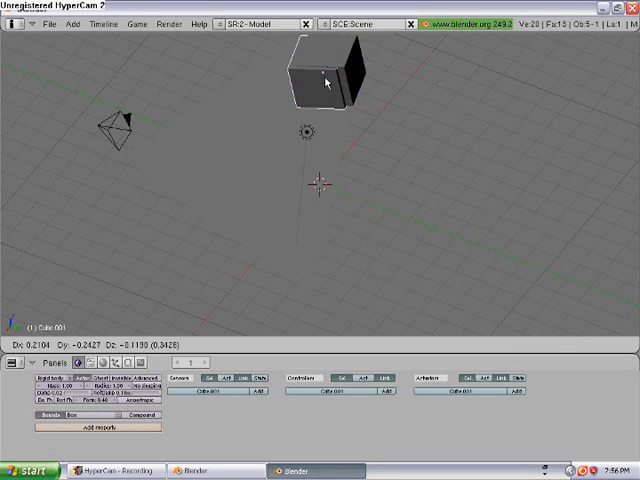